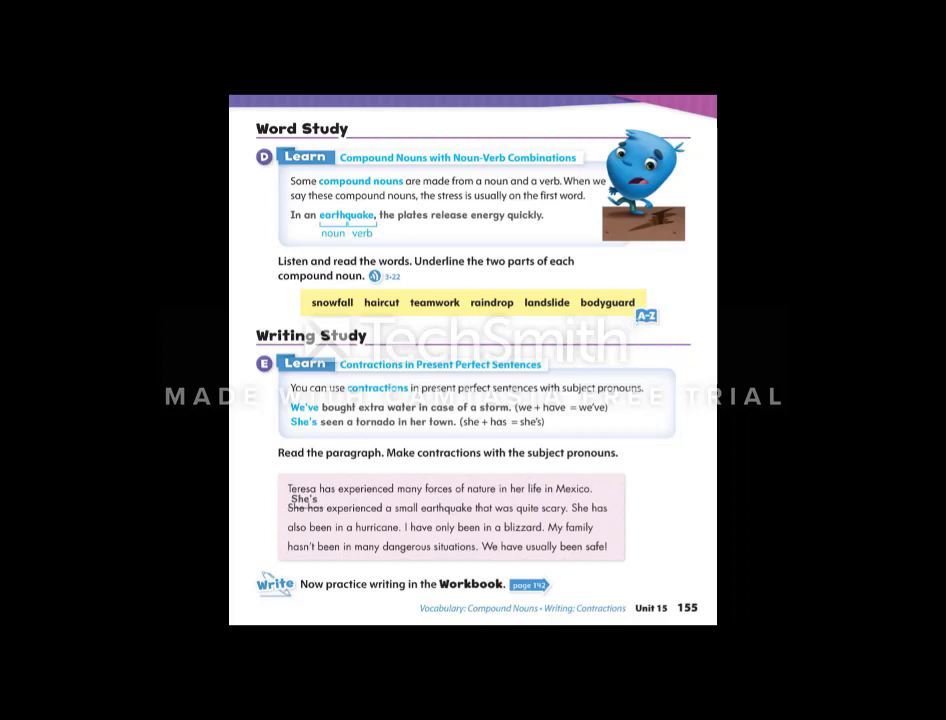
scroll(down, 3)
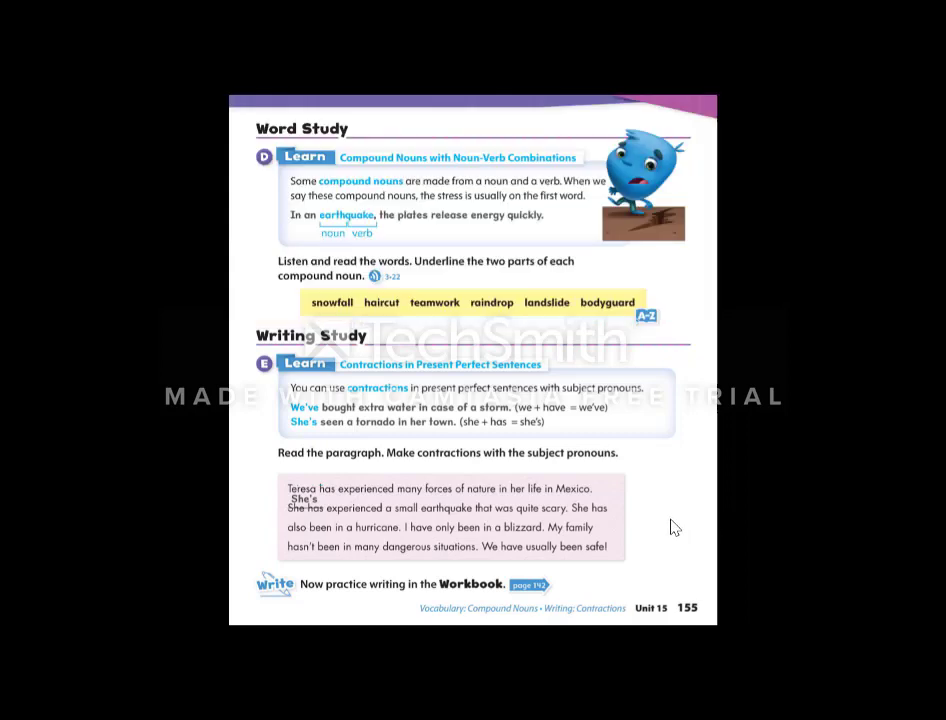
mouse_move(578, 516)
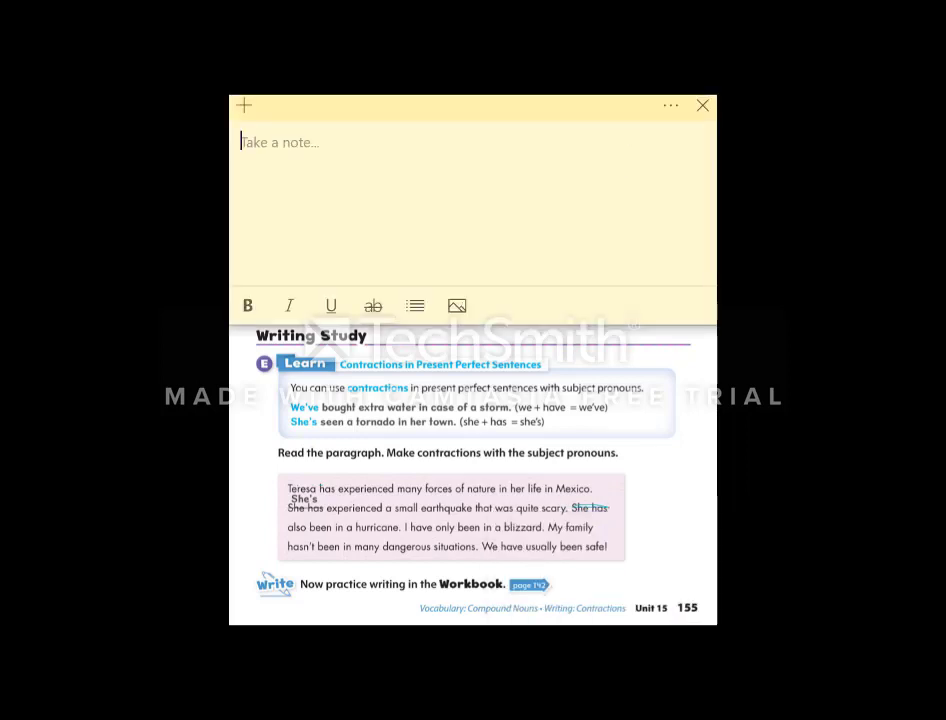
text(She's)
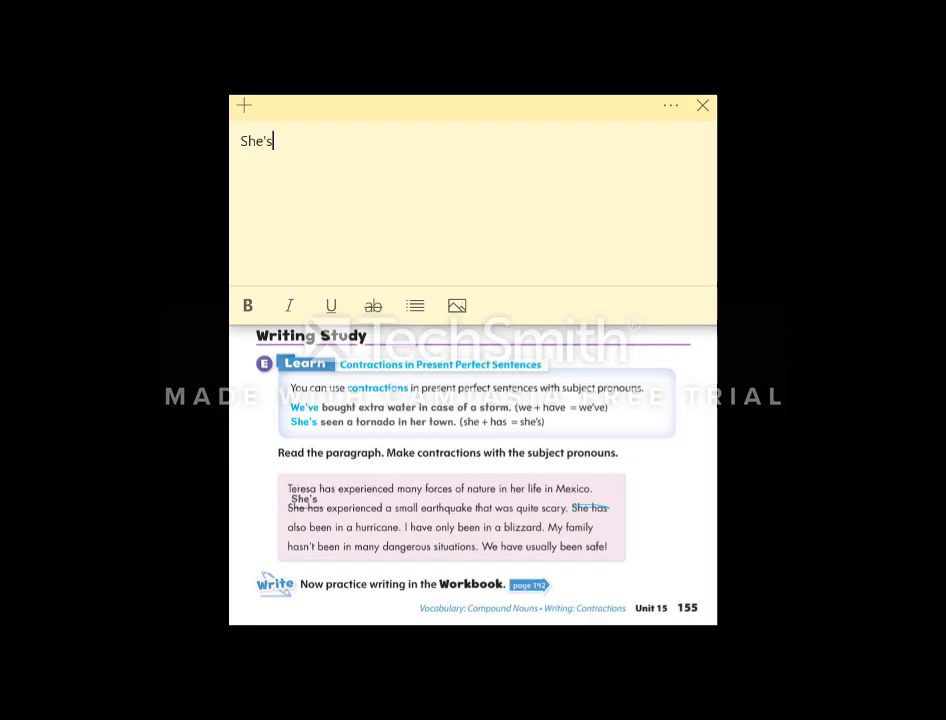
text(also)
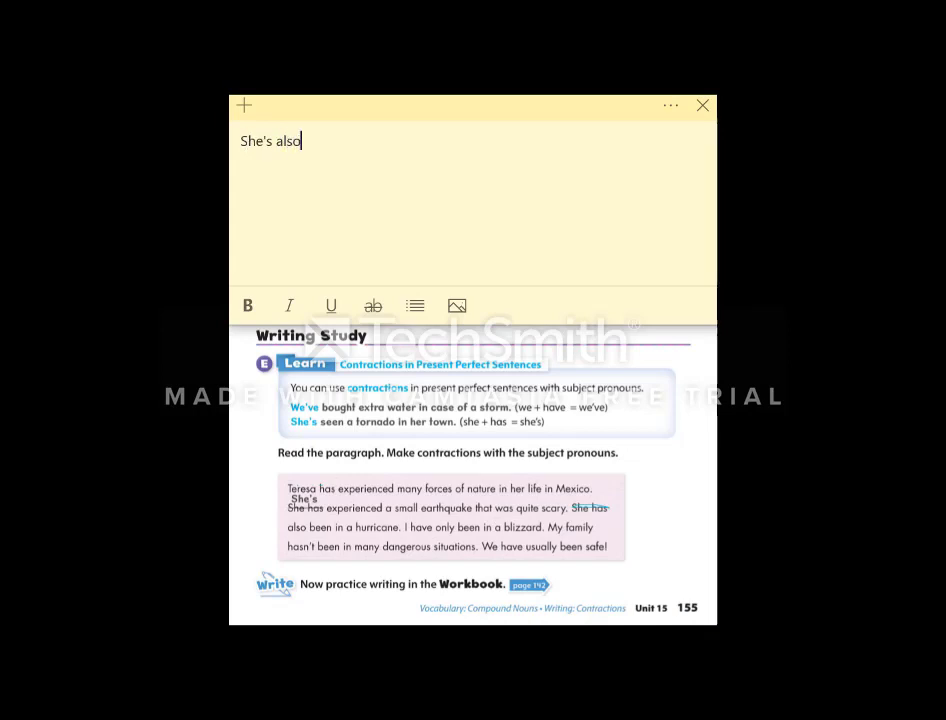
text(been in a hurricane.)
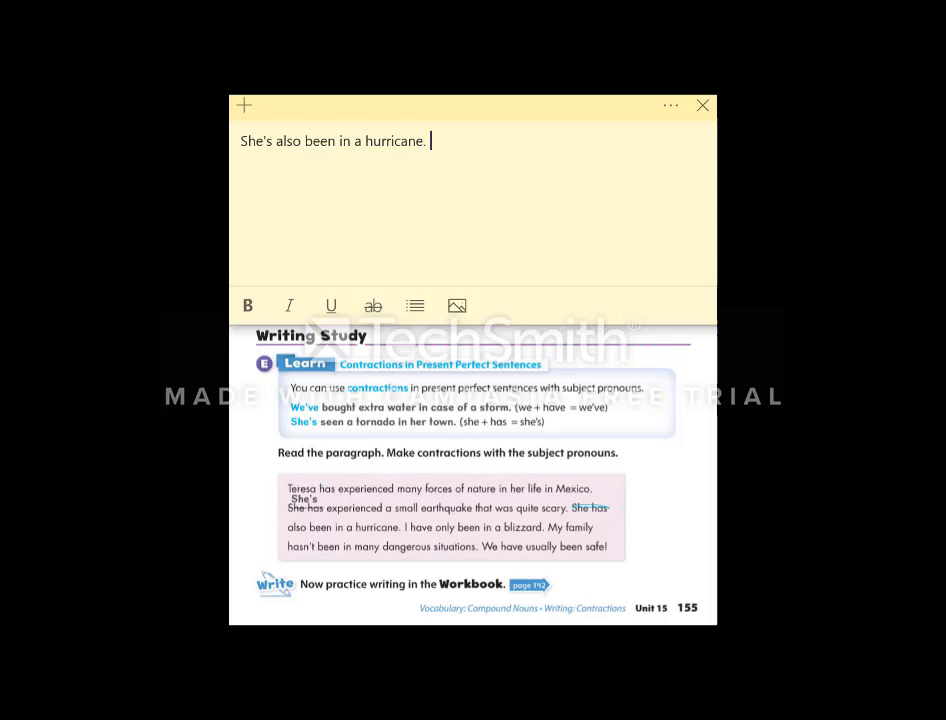
mouse_move(430, 538)
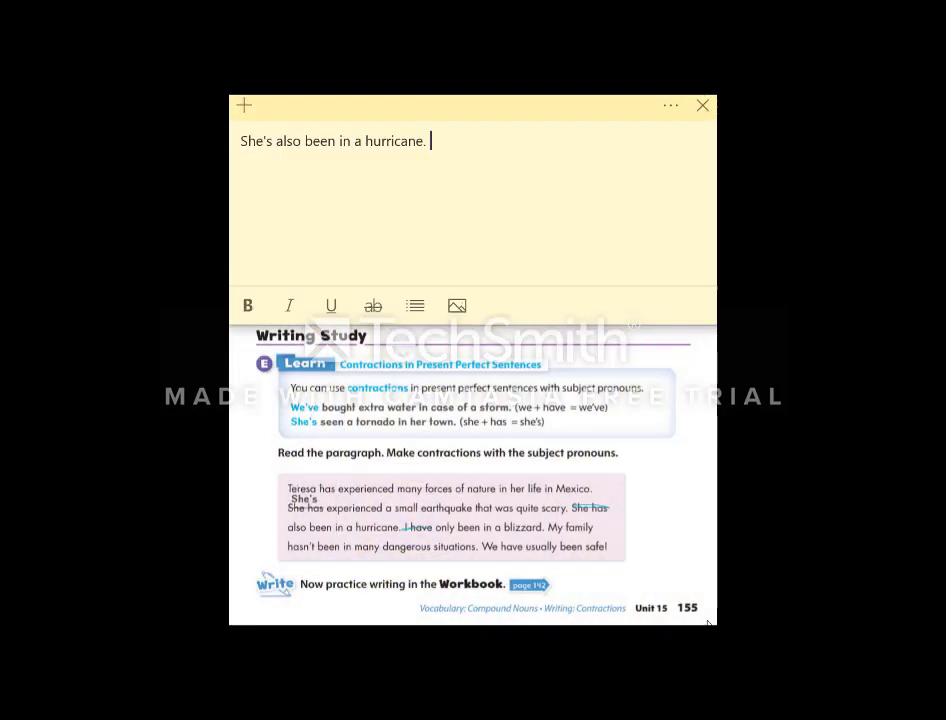
text(I've only been in a blizzard.)
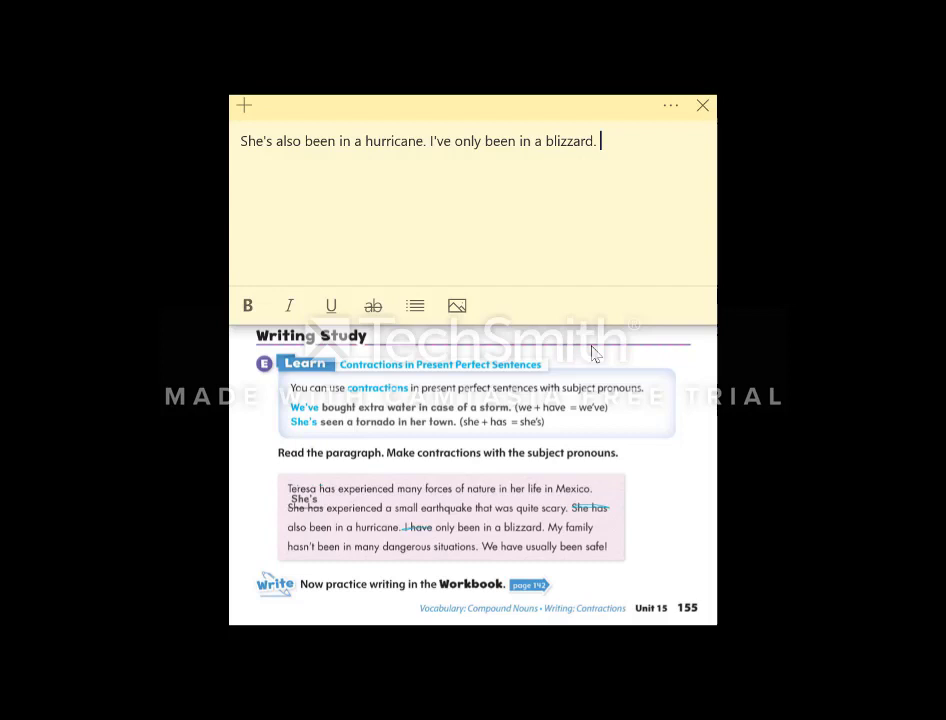
text(My family hasn't been in many dangerous situations.)
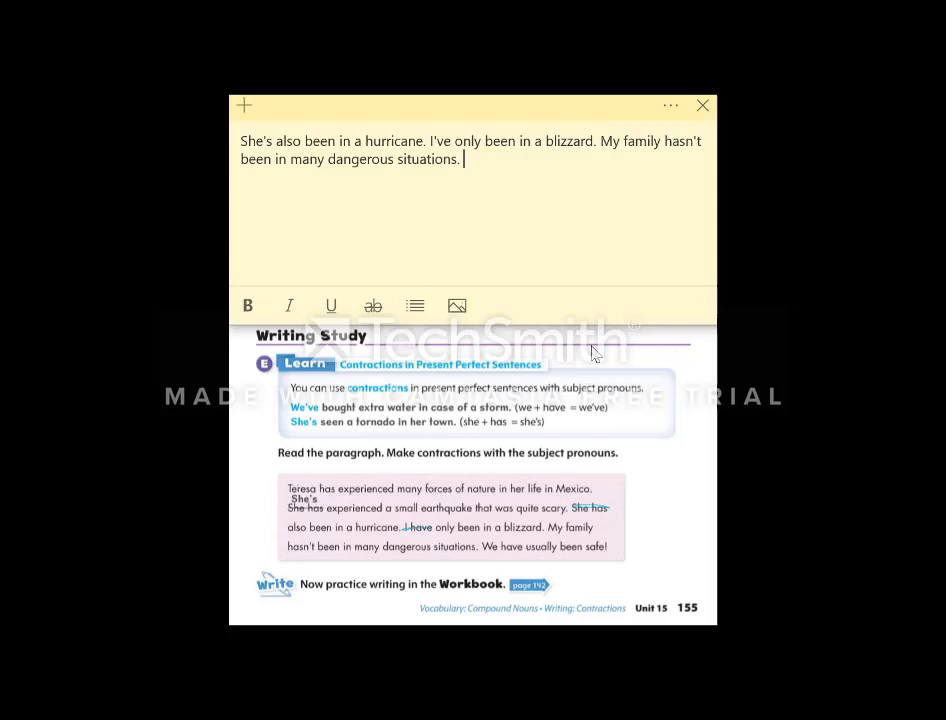
mouse_move(520, 556)
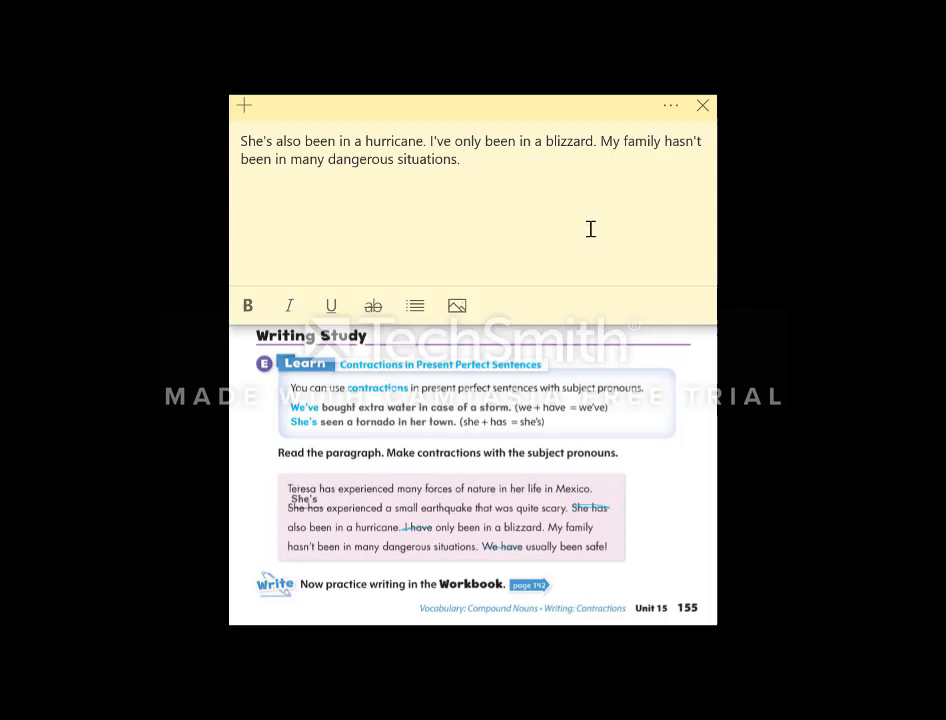
text(We've usually been safe!)
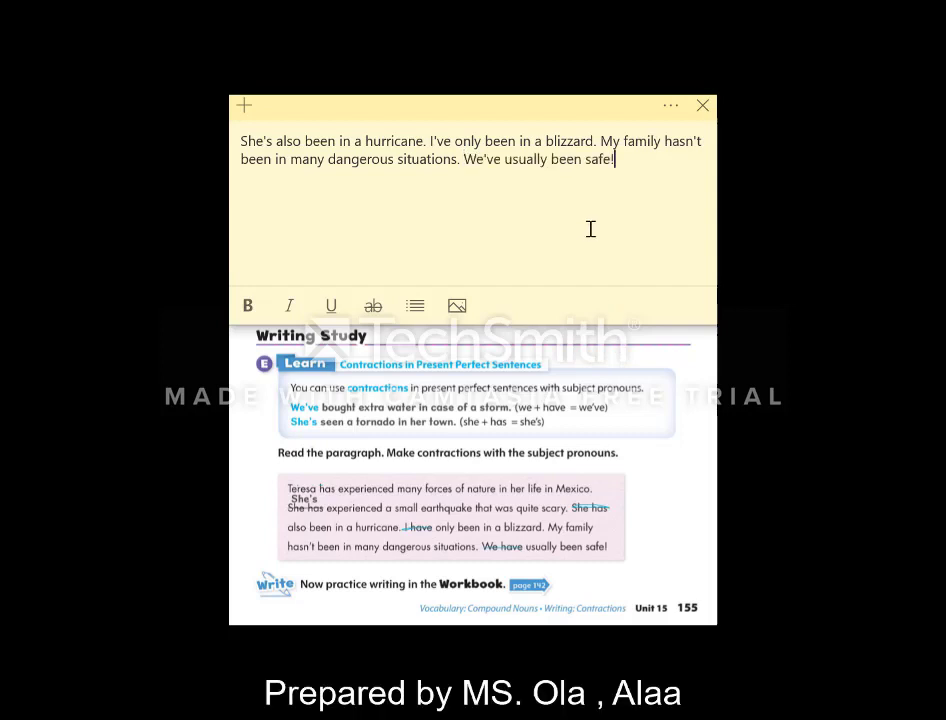